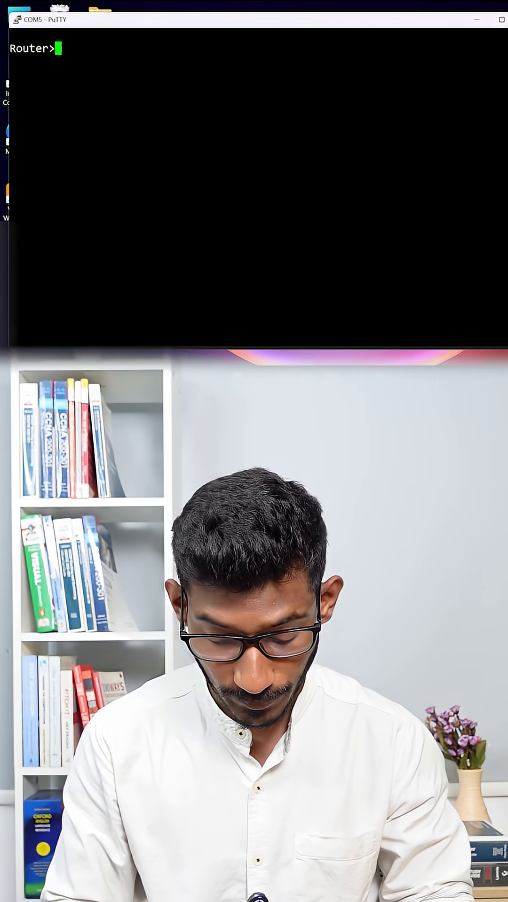
- Run enable and show ip interface brief, paging through the full interface list
text(enable)
text(sh)
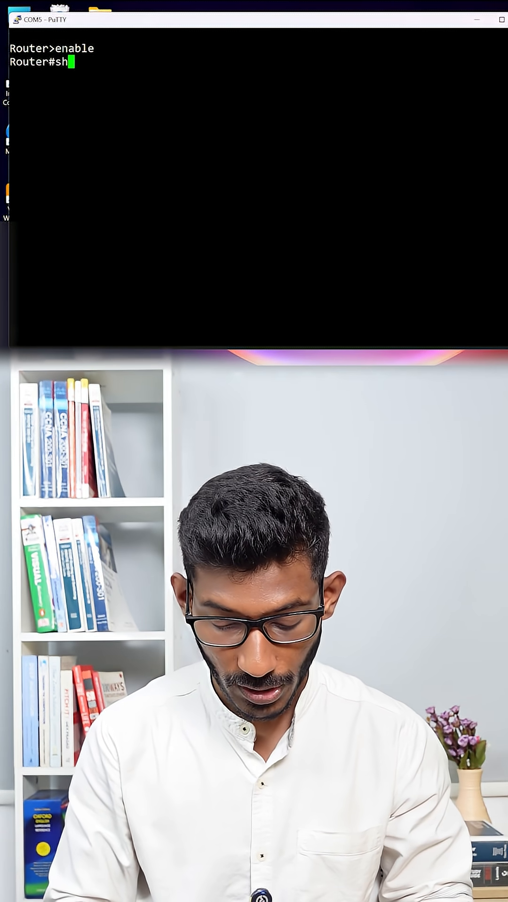
text(ip int b)
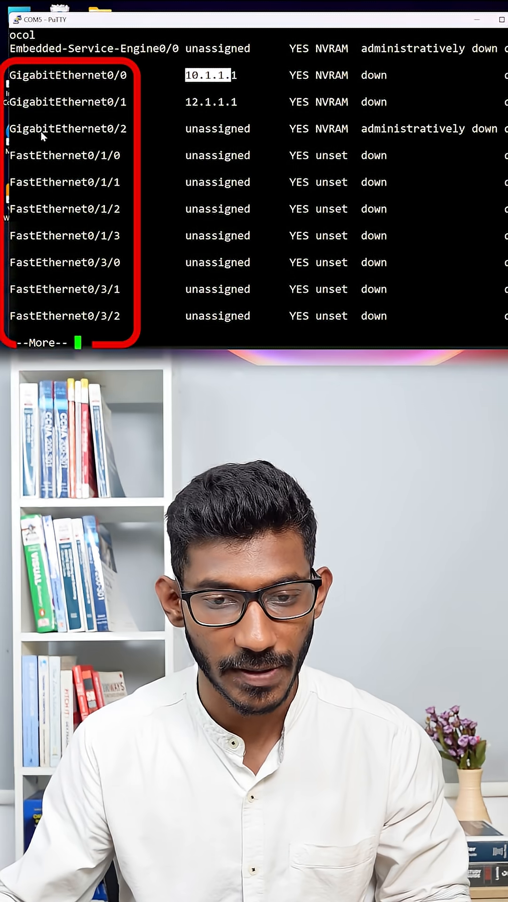
key(space)
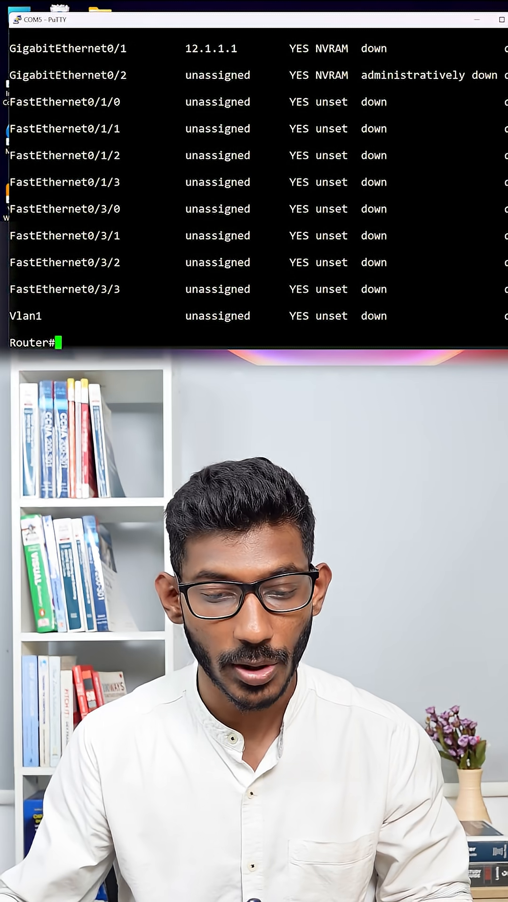
- Enter global configuration mode with conf t
text(co)
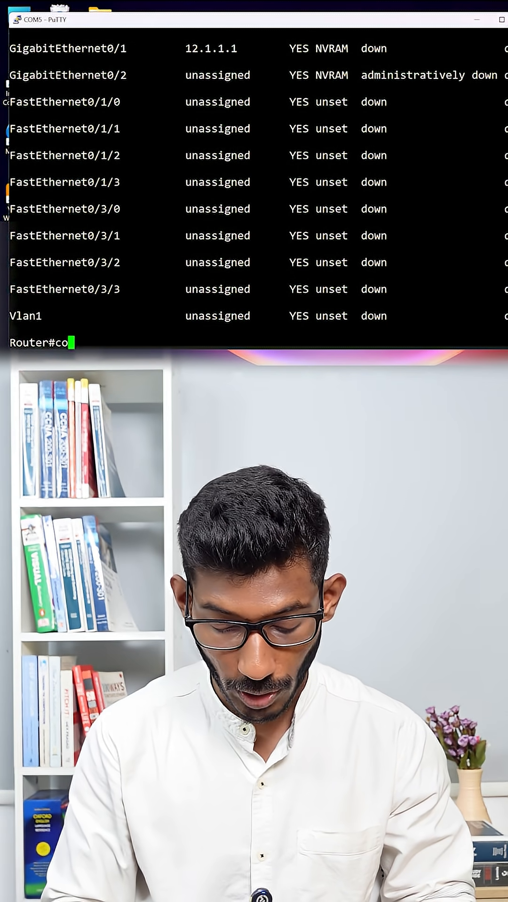
text(conf t)
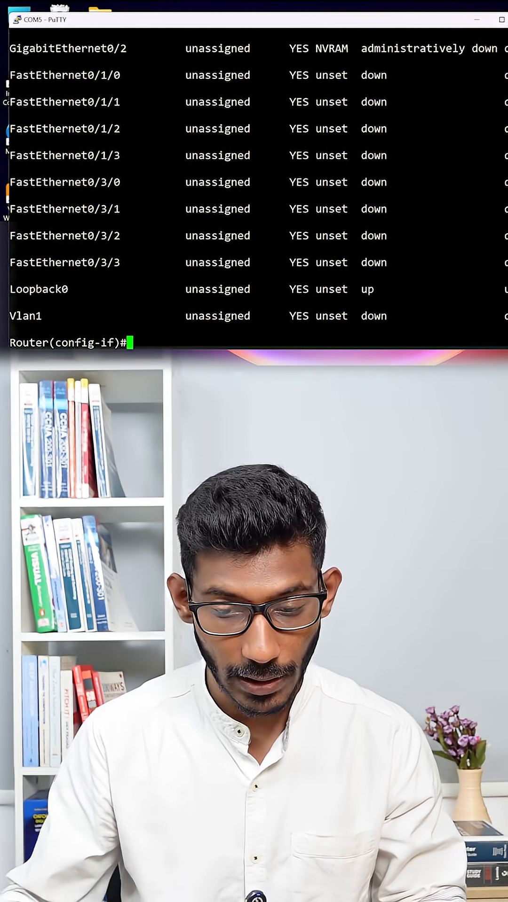
- Configure Loopback0 with IP address 55.55.55.55 and mask 255.255.255.255
text(int loo)
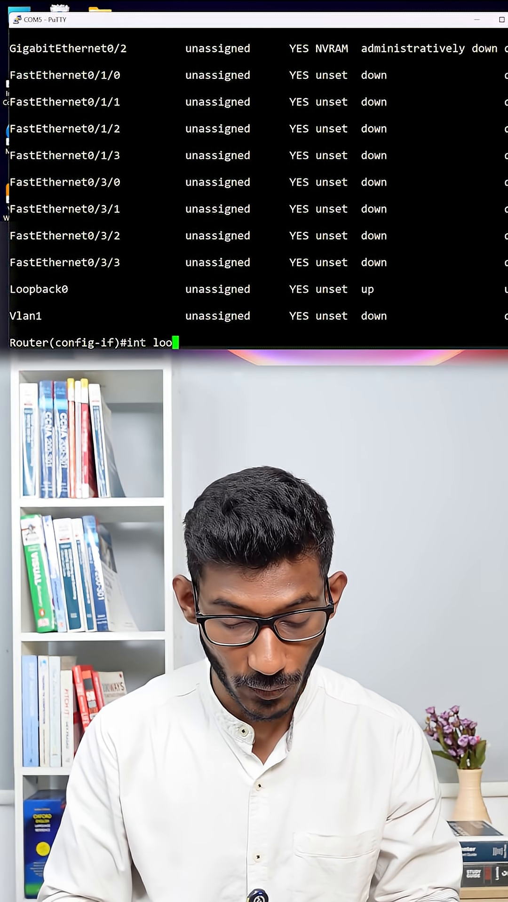
key(enter)
text(ip)
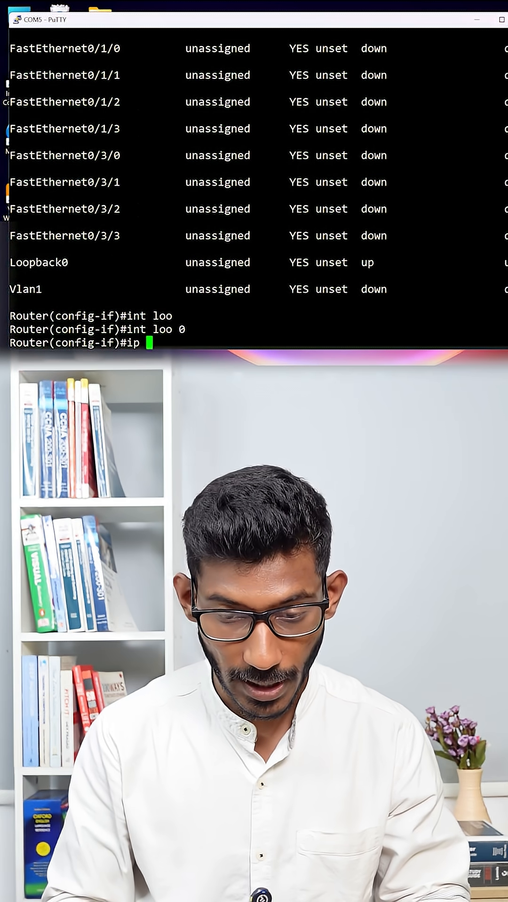
text(add)
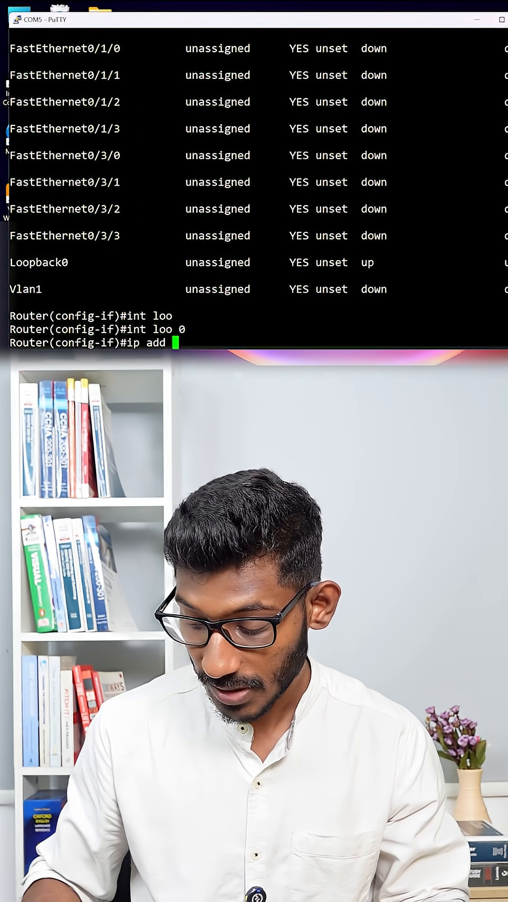
text(55.)
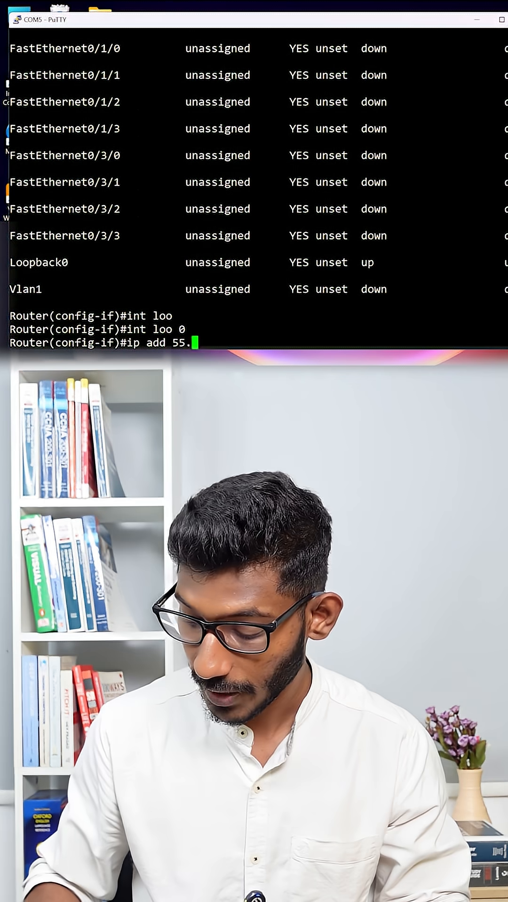
text(.55.55.55)
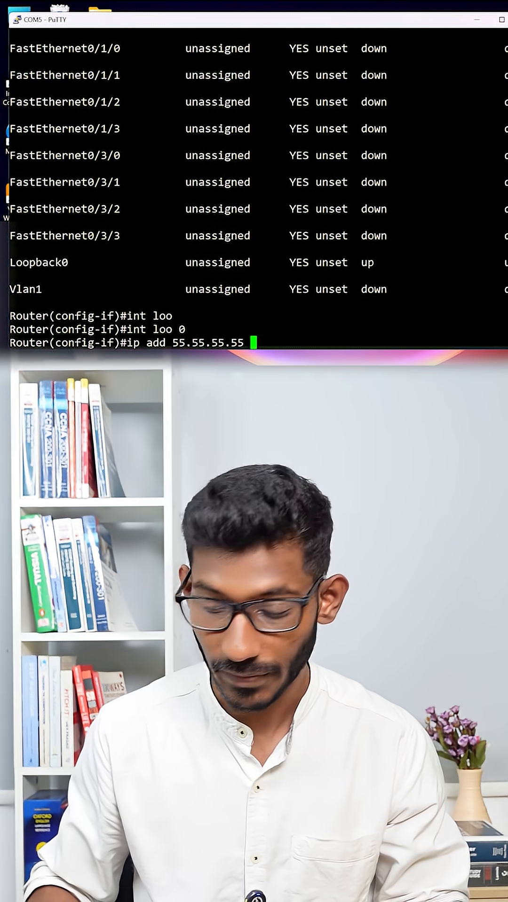
text(255.255.255)
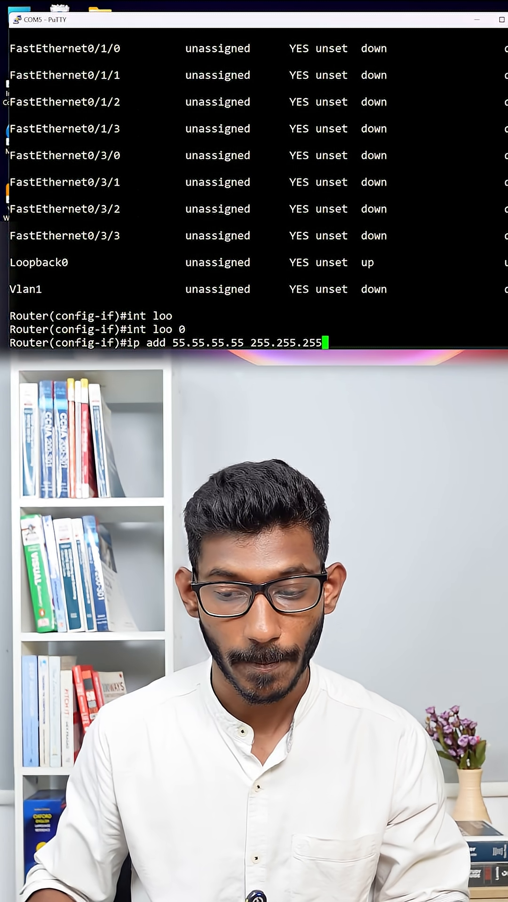
key(enter)
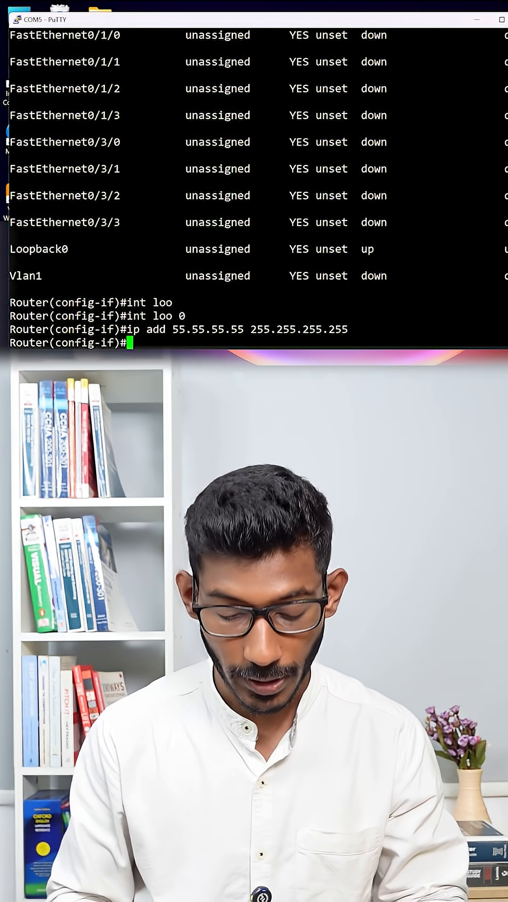
- Rerun do sh ip int br and highlight Loopback0's 55.55.55.55 address
text(do sh ip)
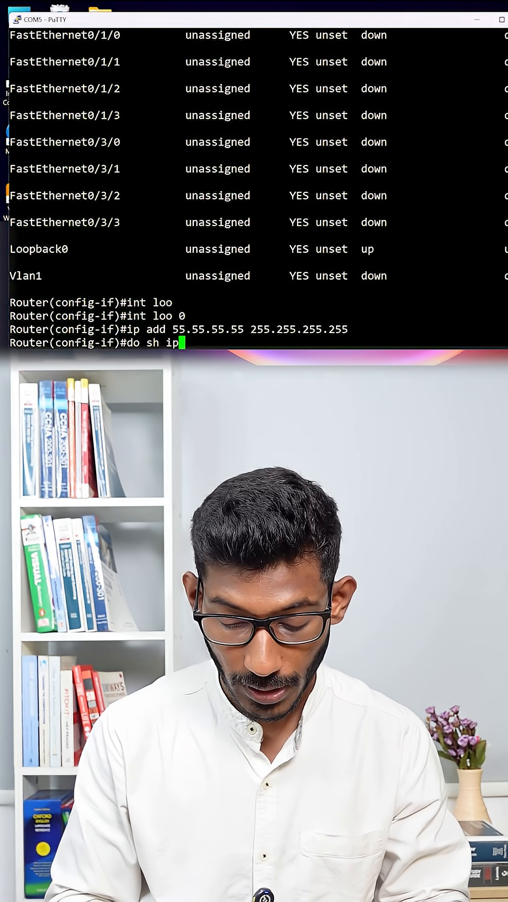
text(int br)
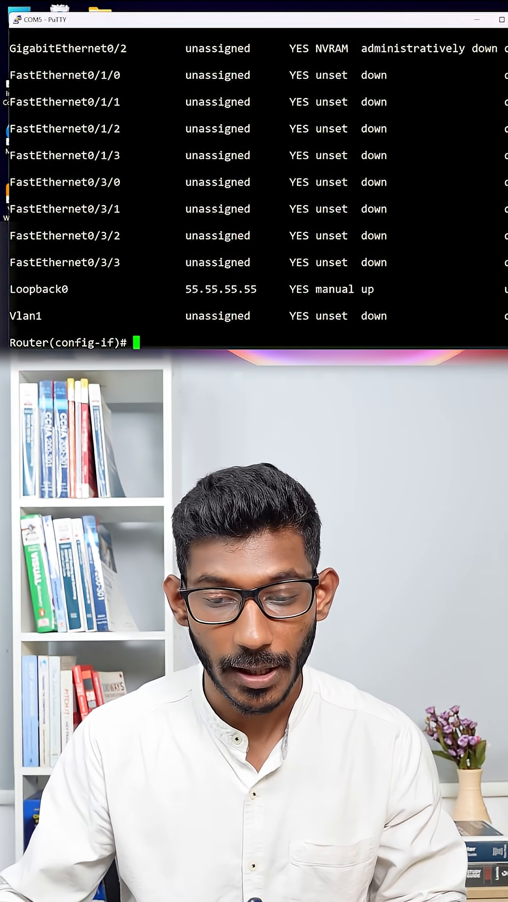
double_click(220, 289)
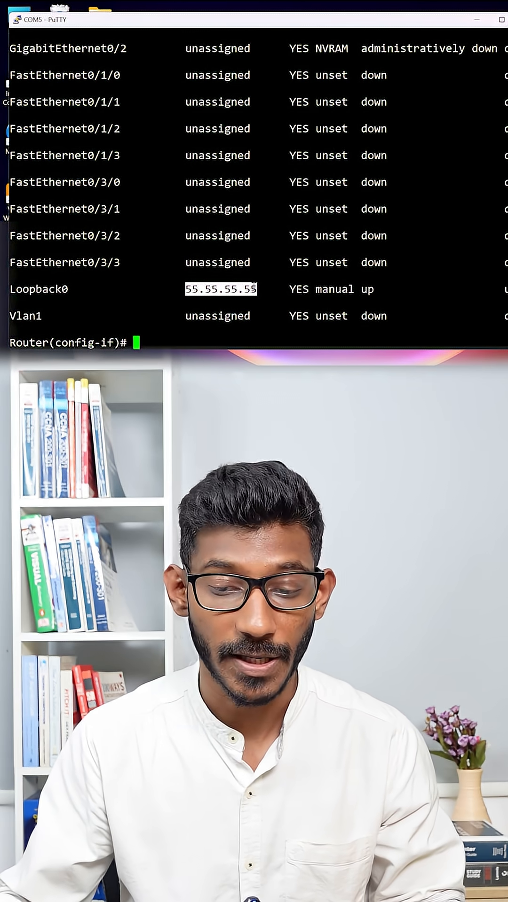